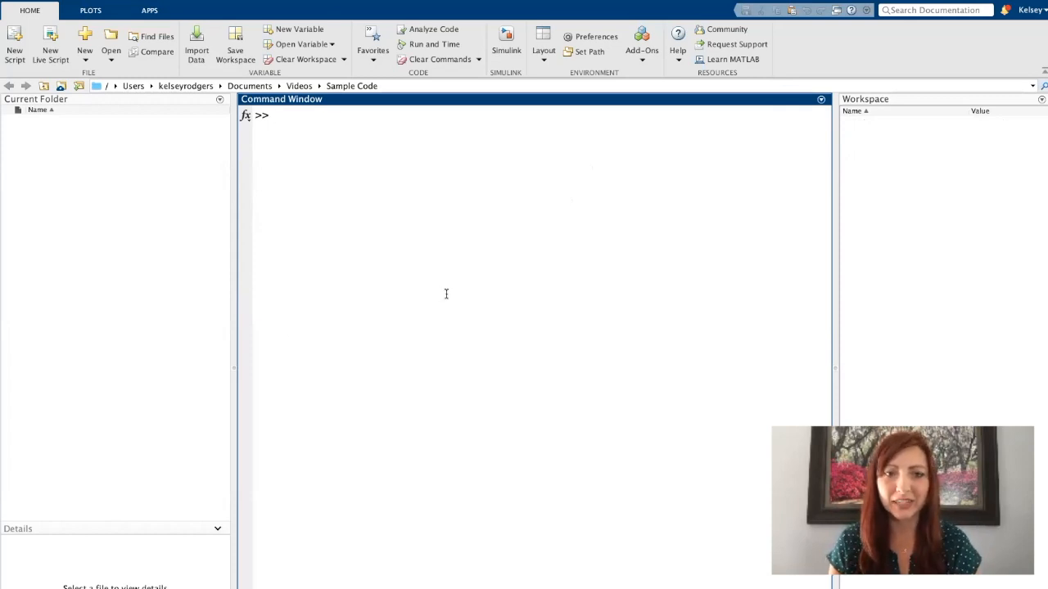
mouse_move(762, 149)
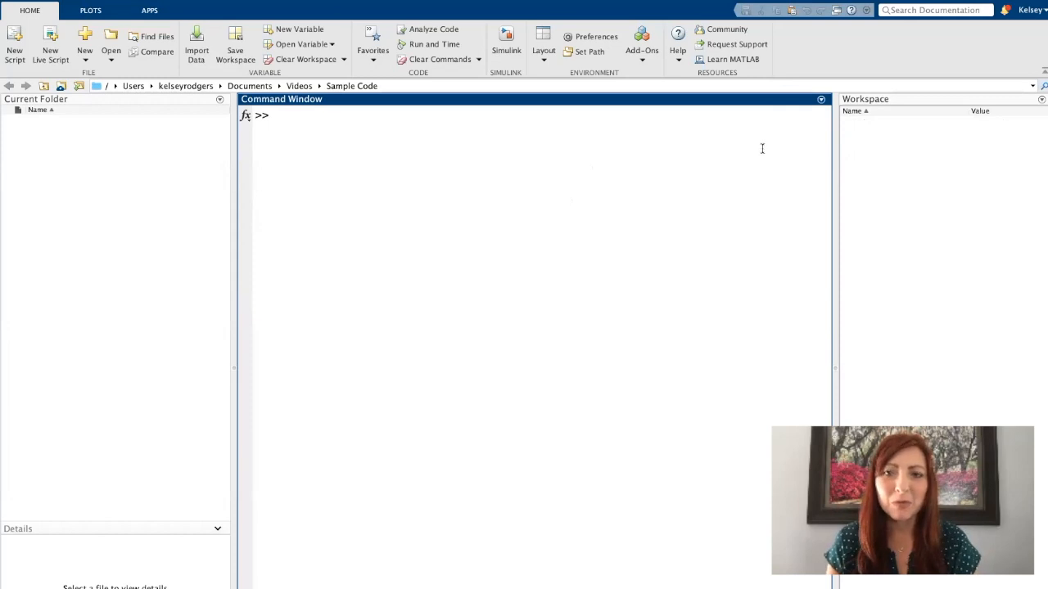
Step: Undock the Command Window into its own floating window
click(821, 100)
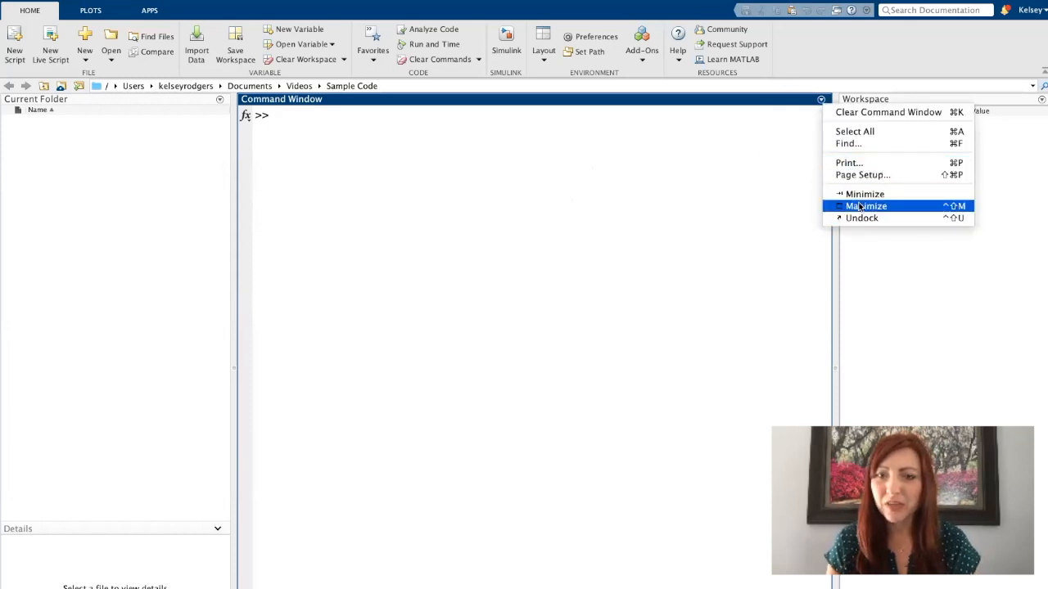
click(862, 218)
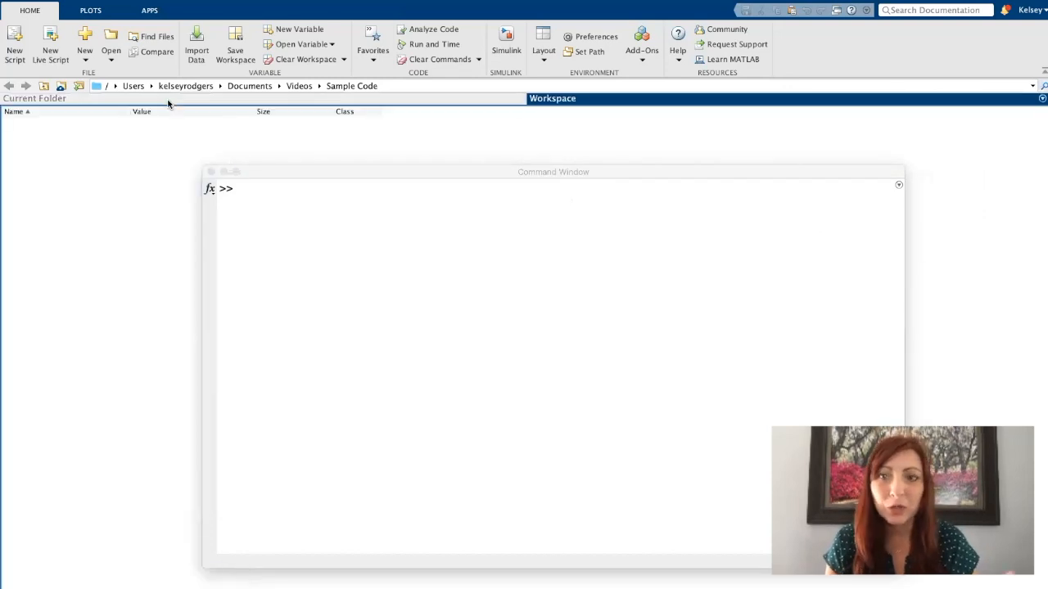
mouse_move(403, 151)
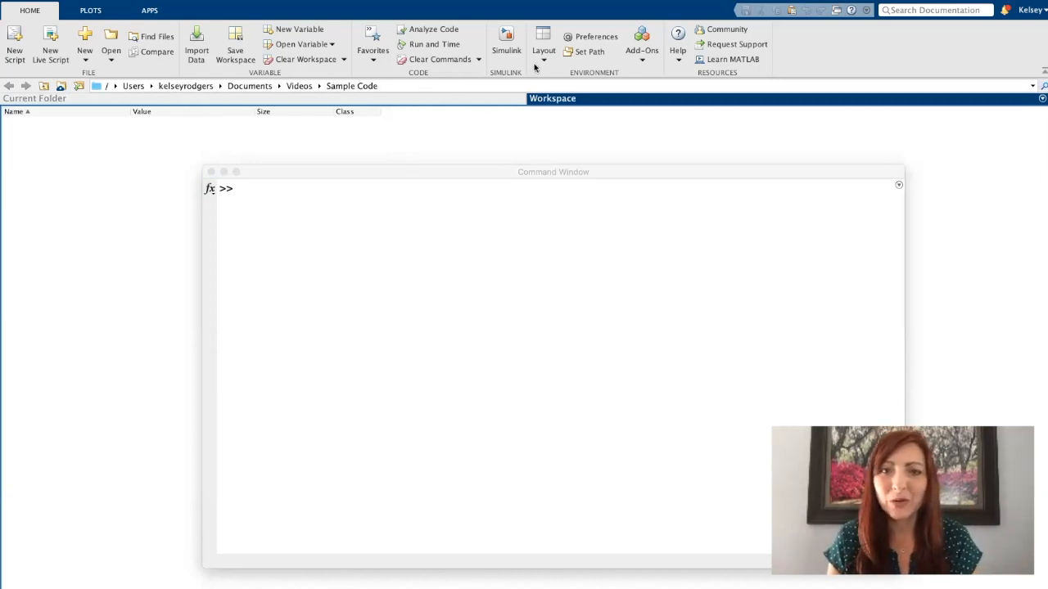
Step: Restore the Default desktop layout and focus the docked Command Window
click(540, 41)
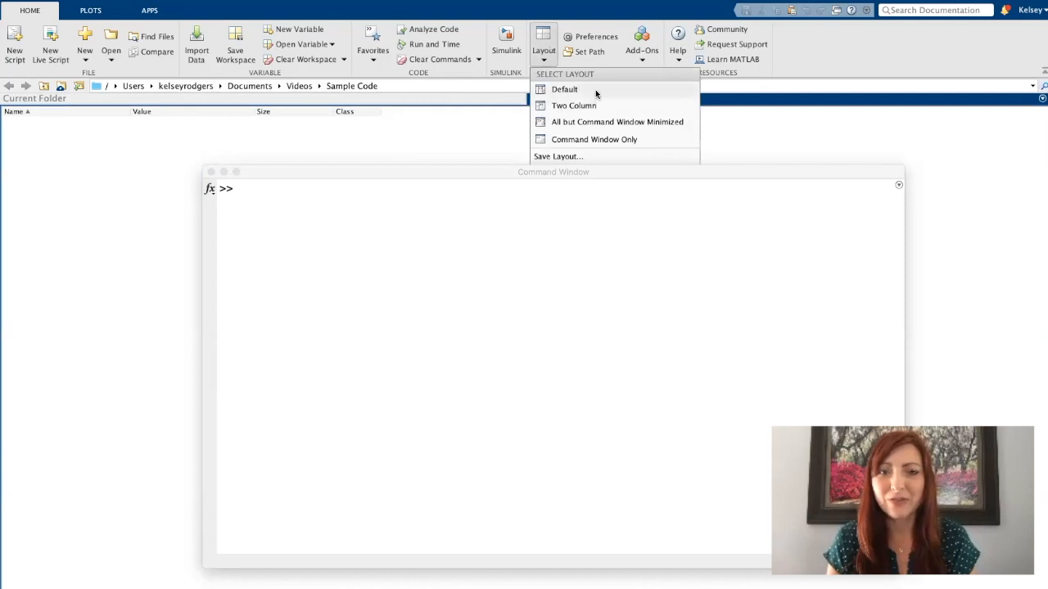
click(563, 89)
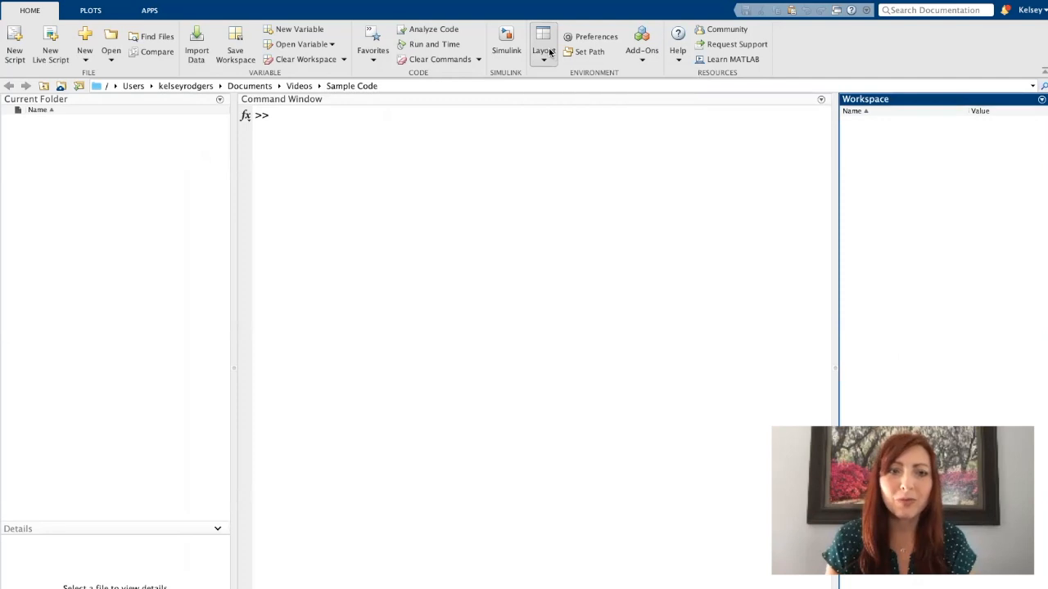
mouse_move(550, 350)
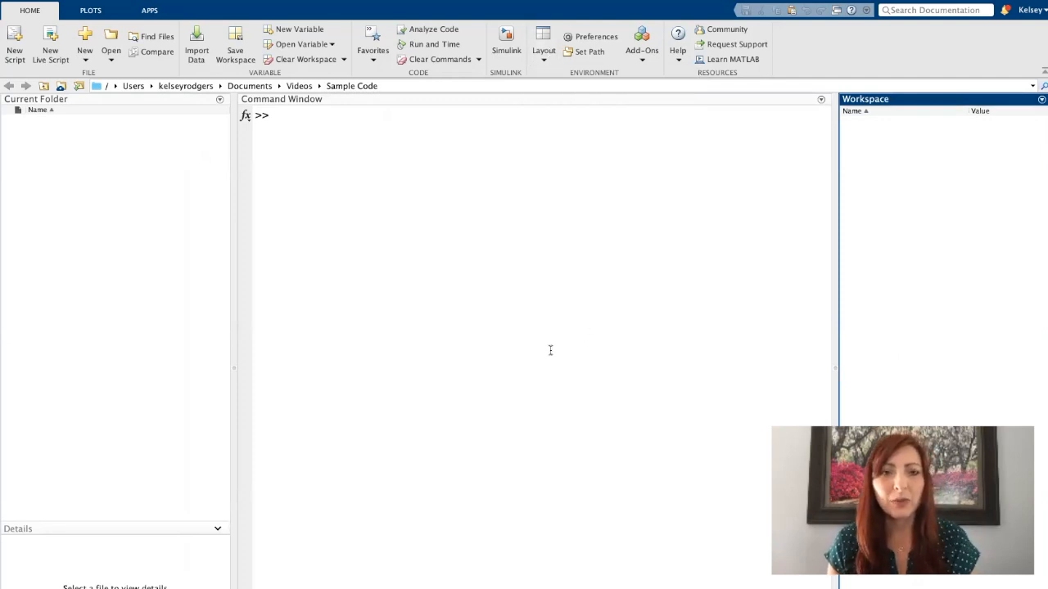
click(550, 350)
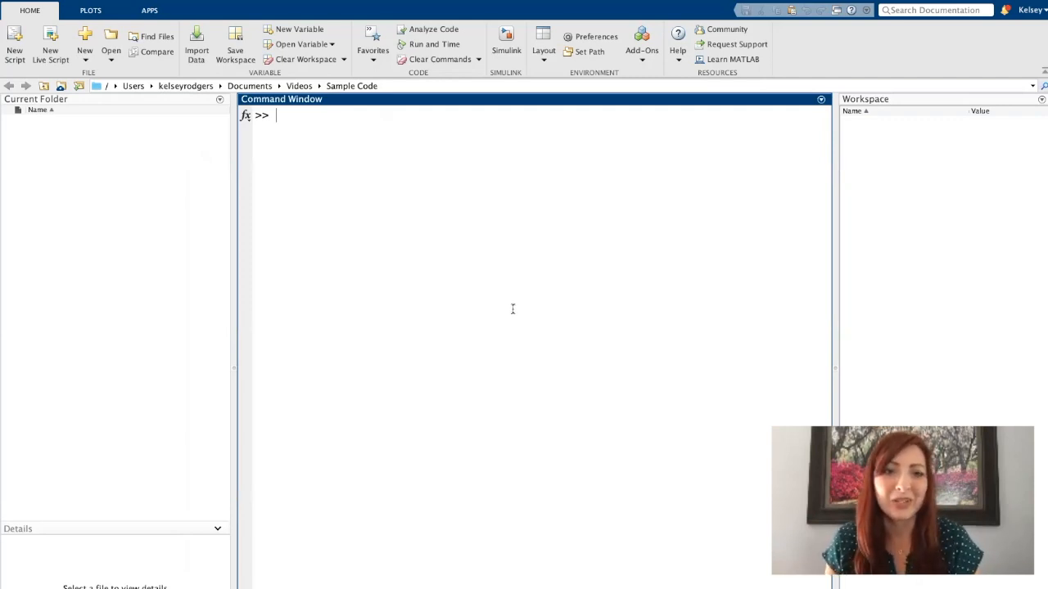
mouse_move(465, 380)
text(5*10)
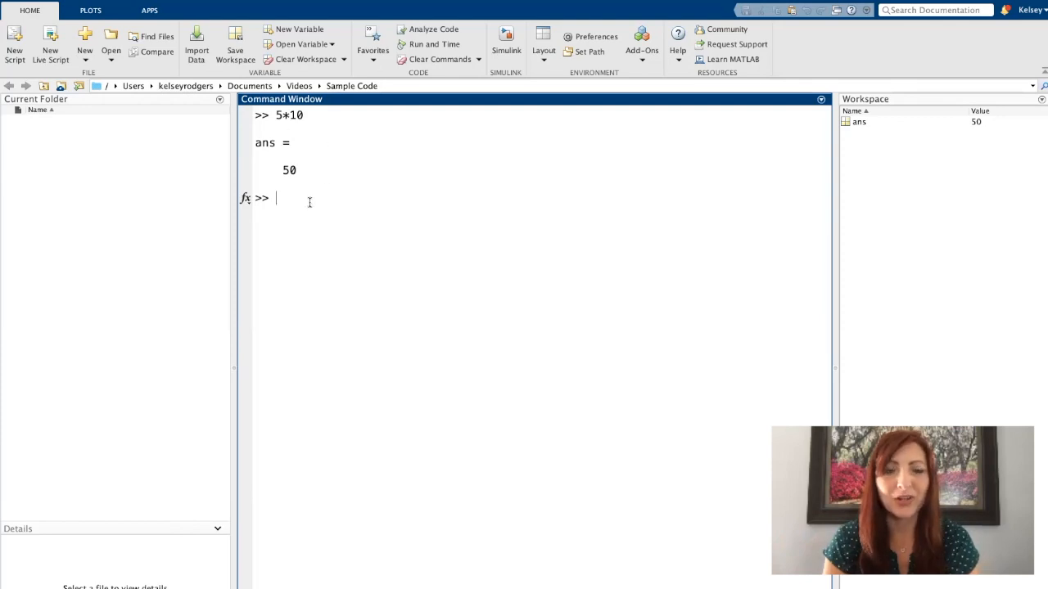
mouse_move(327, 232)
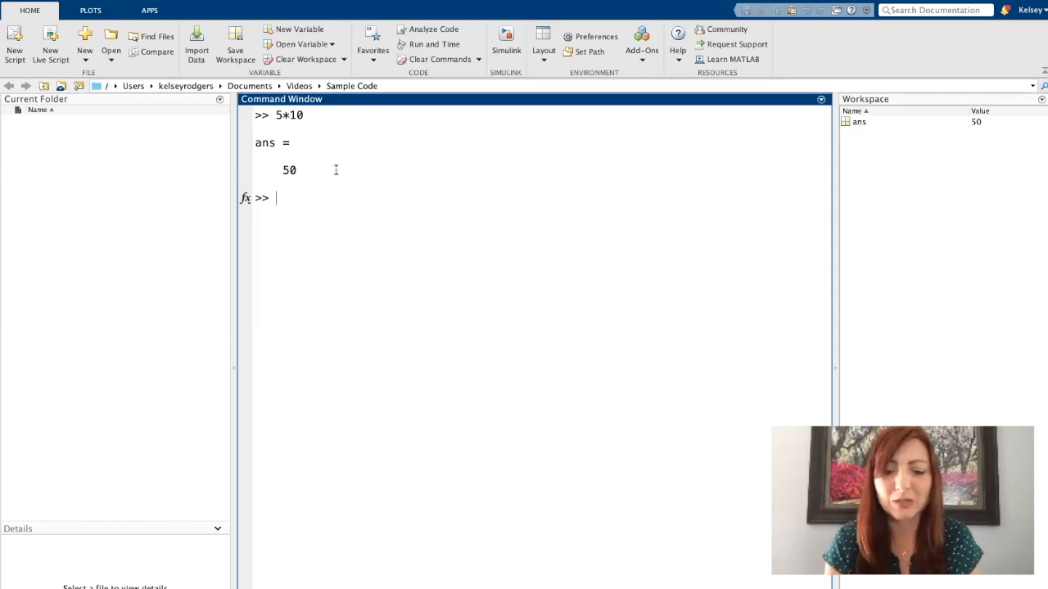
Step: Evaluate 8*8 so ans = 64 appears in the Command Window and Workspace
text(8)
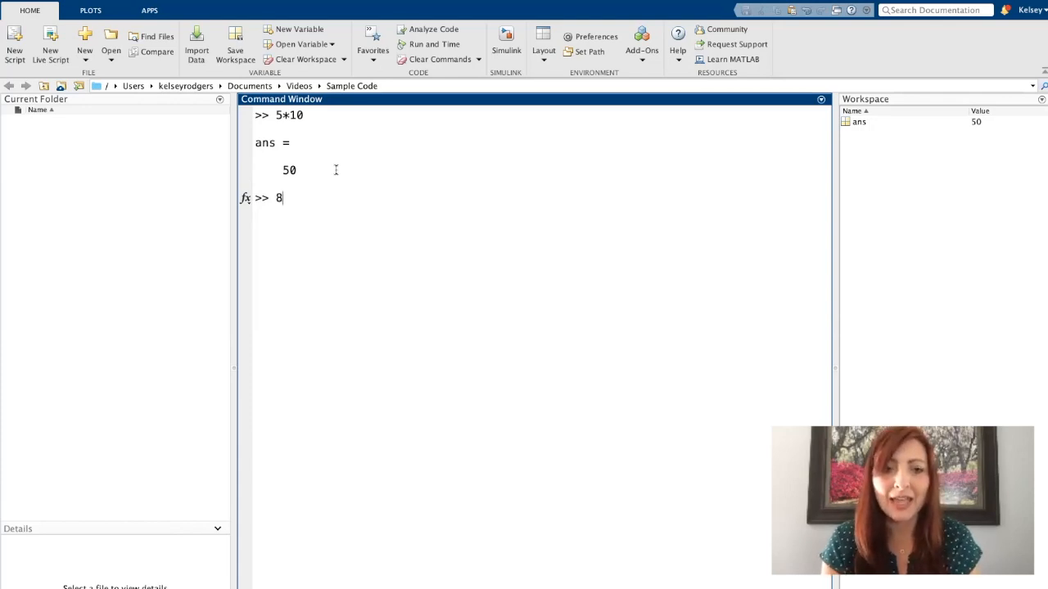
text(**)
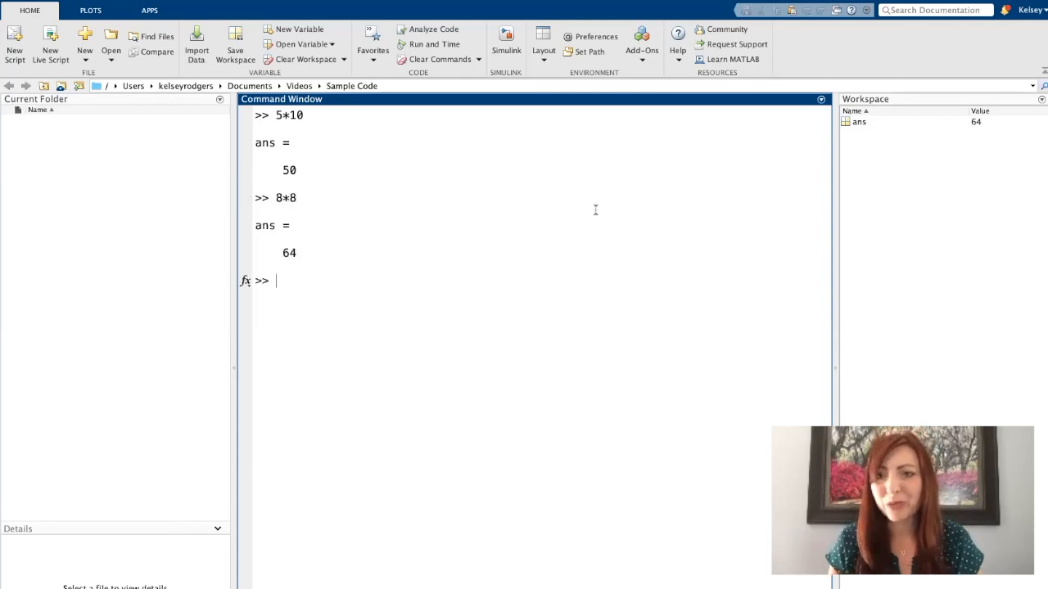
mouse_move(895, 193)
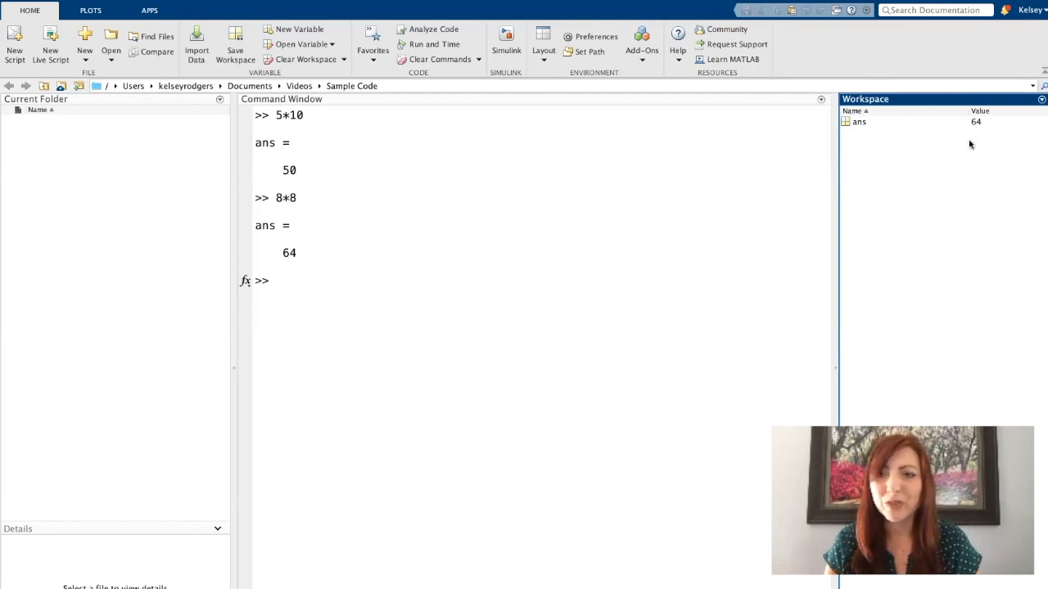
mouse_move(935, 311)
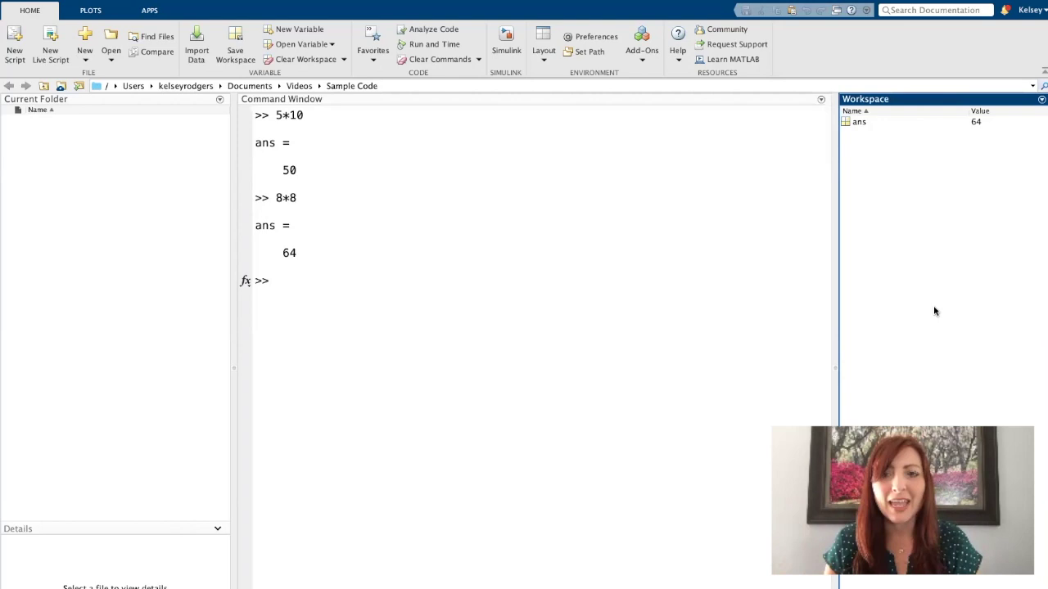
mouse_move(878, 245)
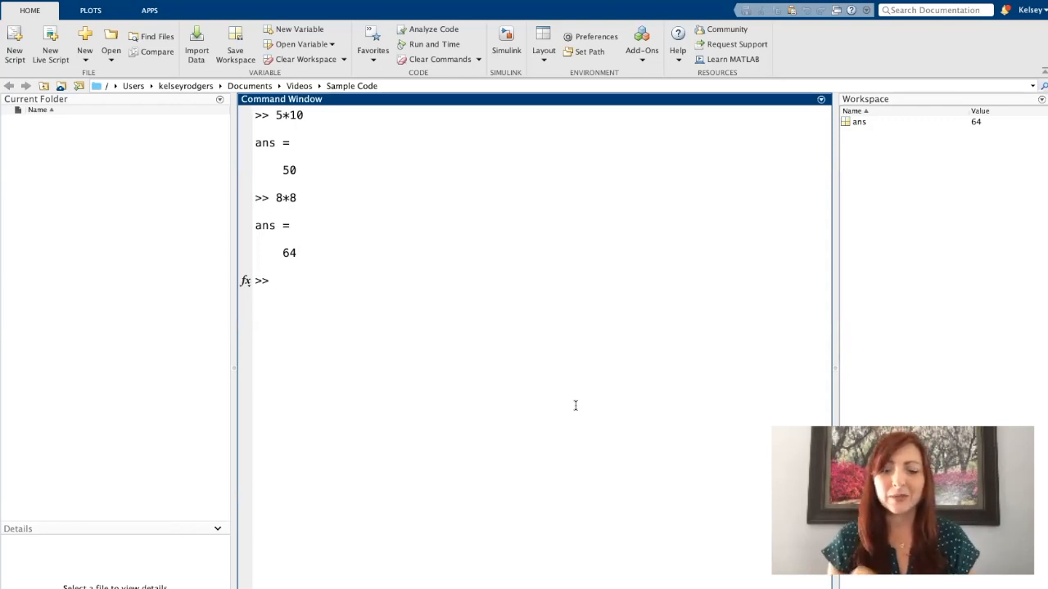
Step: Run clear to remove ans from the workspace
text(clear)
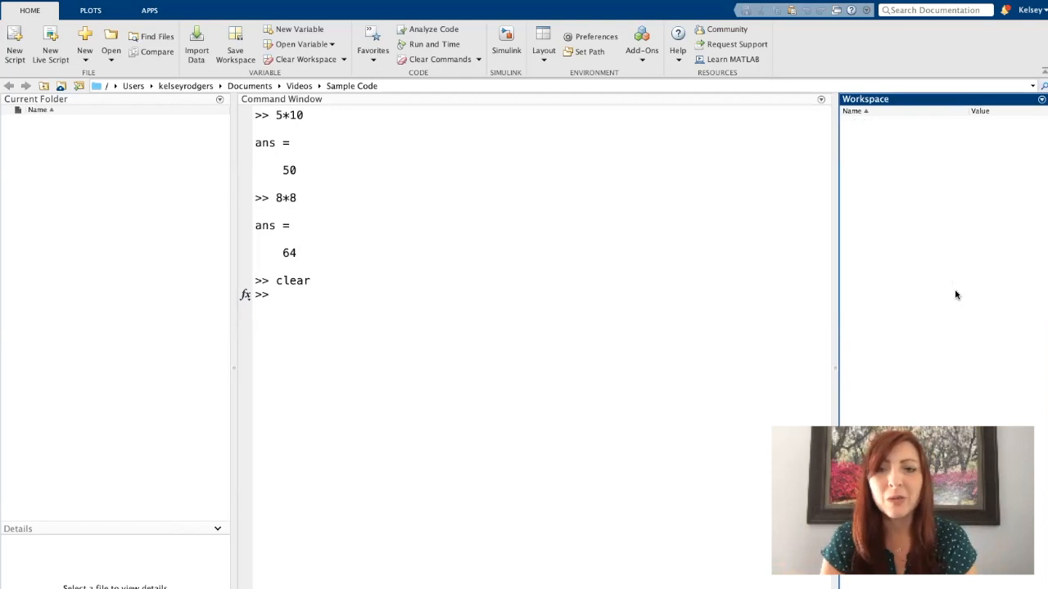
mouse_move(983, 268)
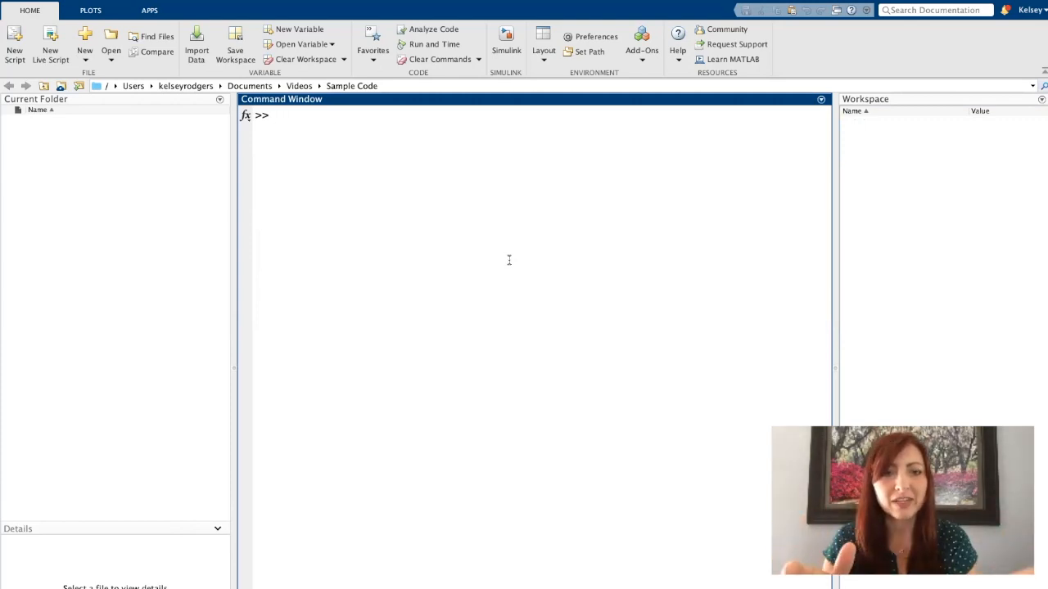
Step: Run clc to wipe earlier results, leaving only the clear command shown
text(clc)
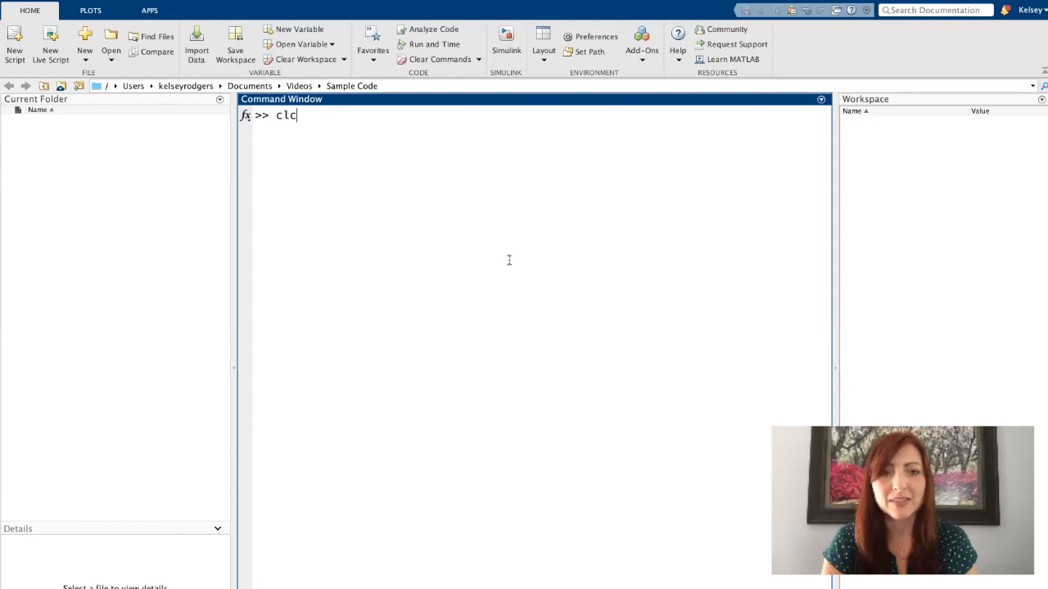
key(BackSpace)
text(ear)
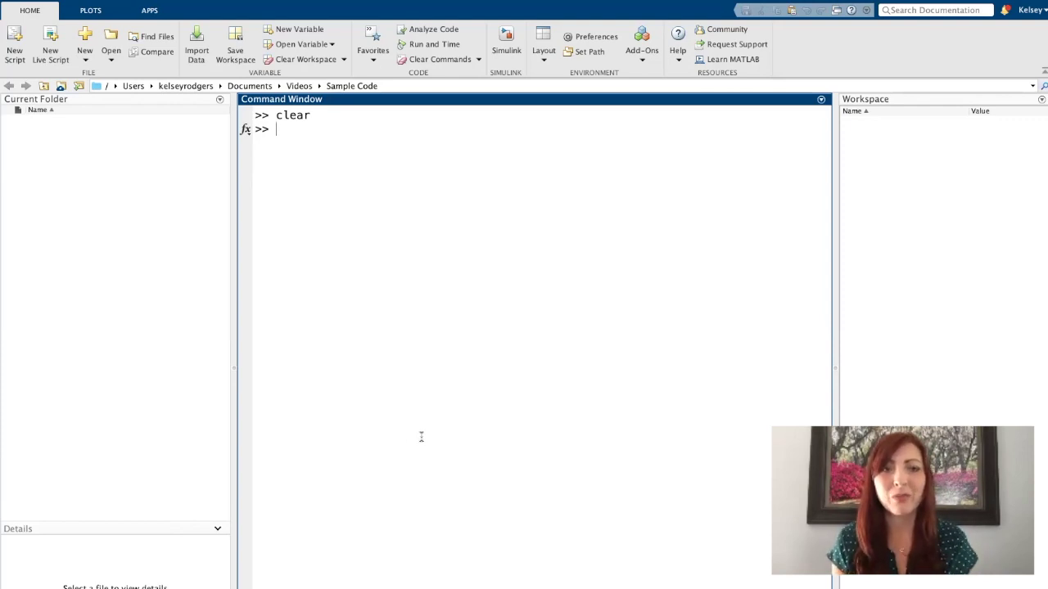
mouse_move(401, 439)
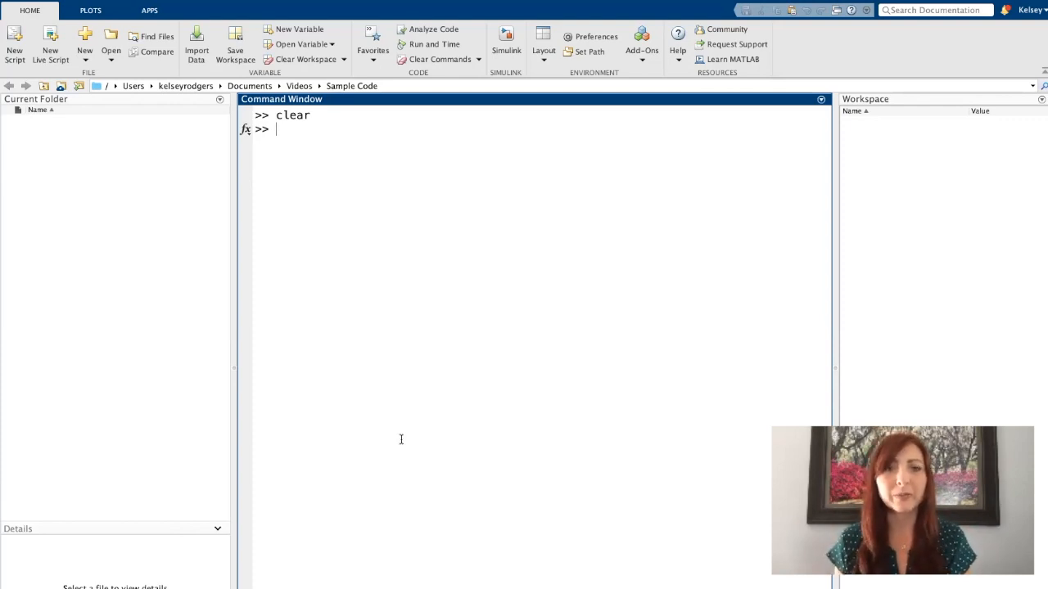
mouse_move(131, 327)
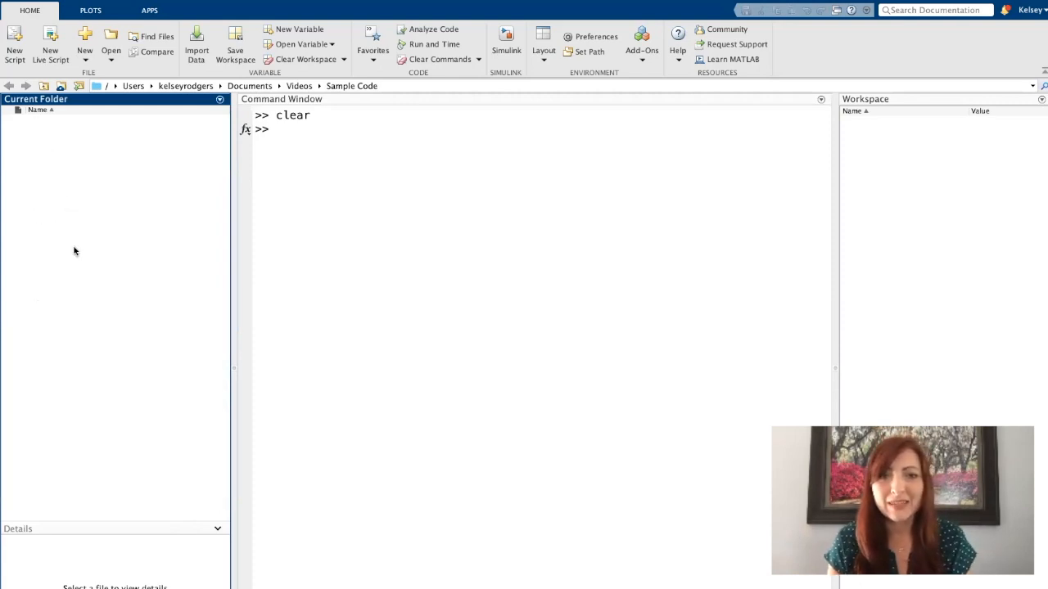
mouse_move(92, 317)
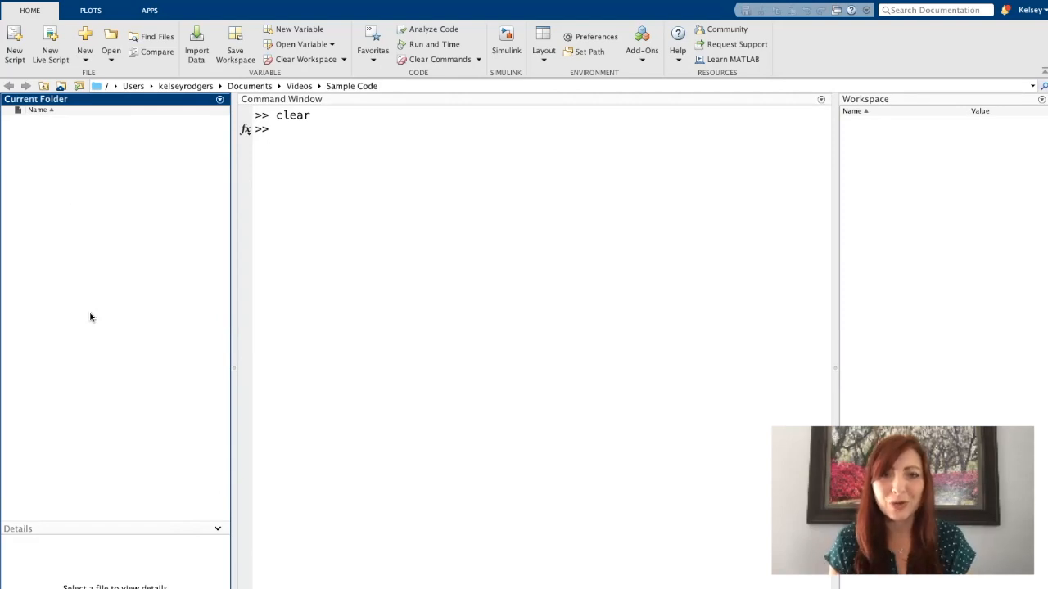
mouse_move(68, 230)
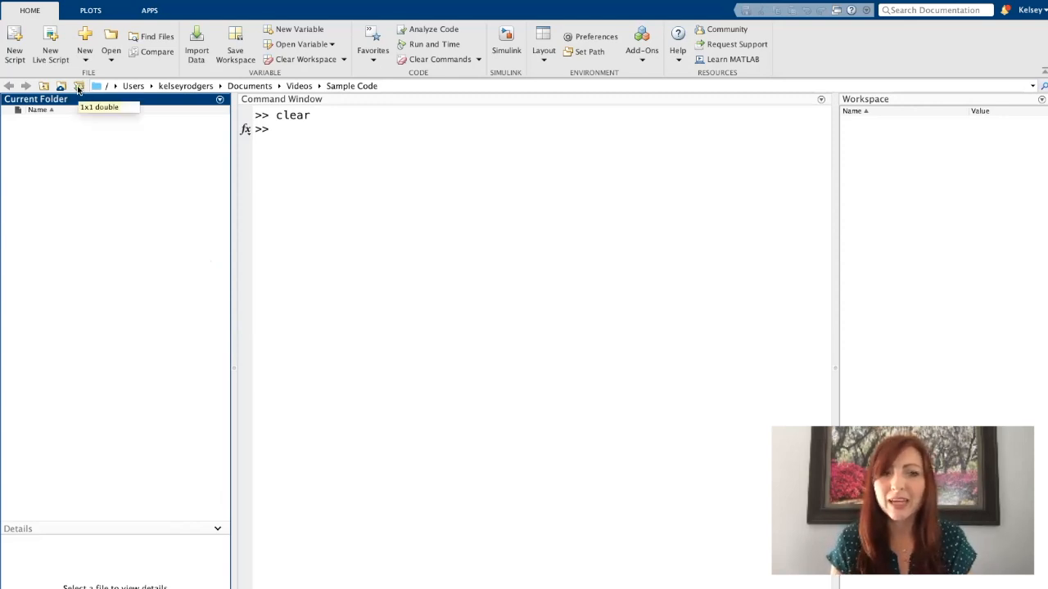
mouse_move(194, 90)
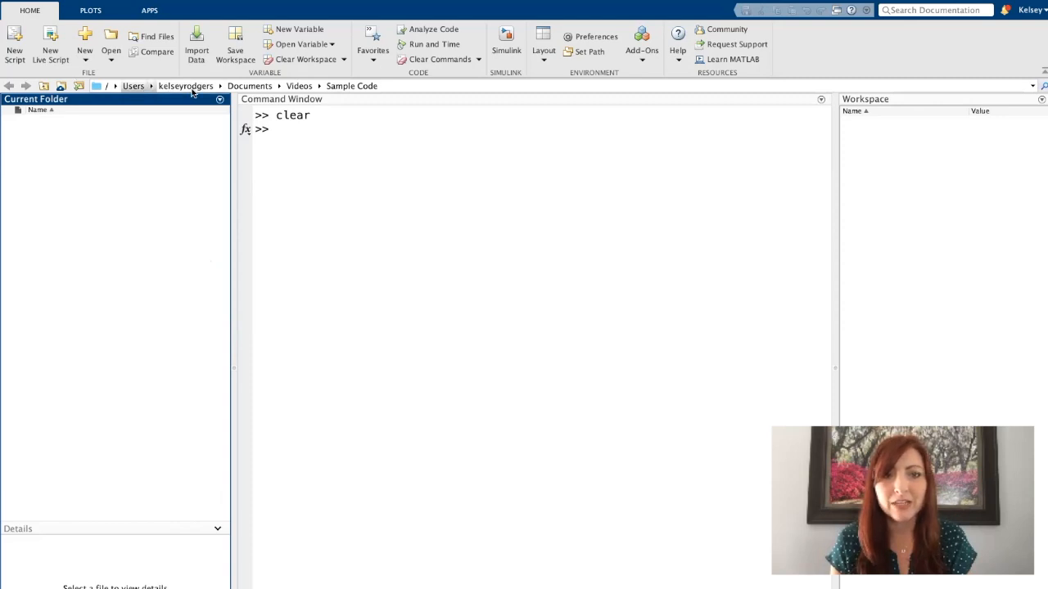